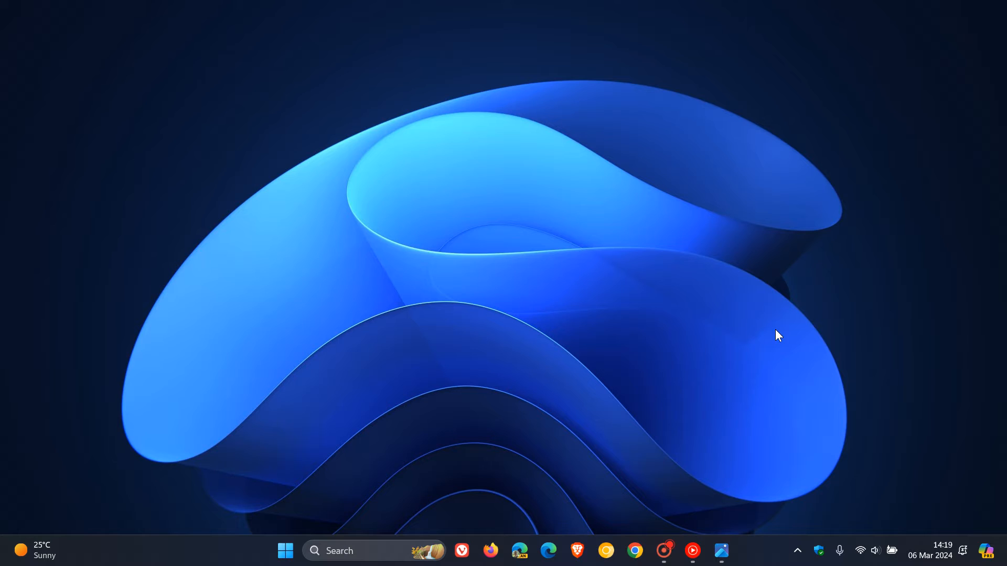
{"action": "mouse_move", "coordinate": [779, 347]}
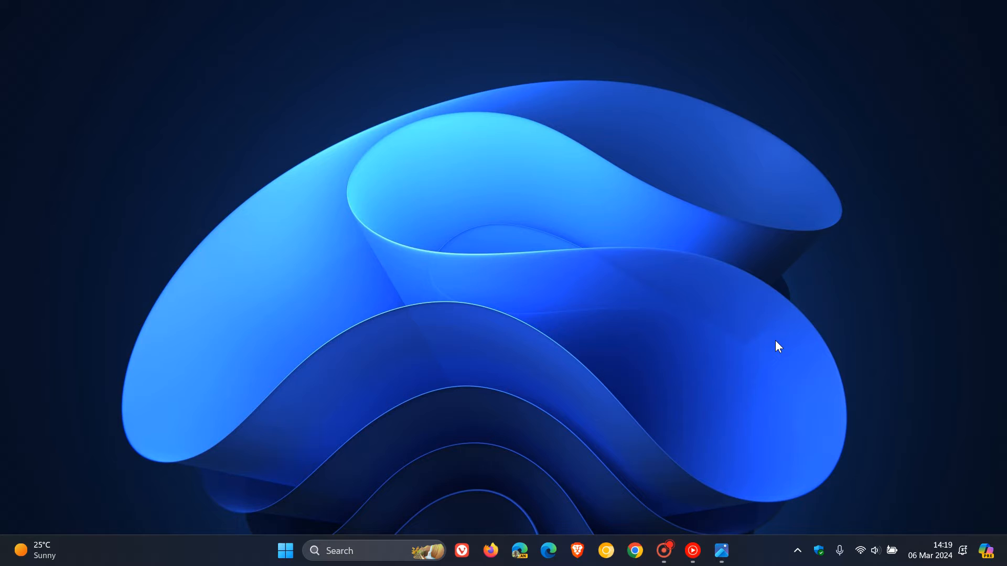
{"action": "mouse_move", "coordinate": [737, 481]}
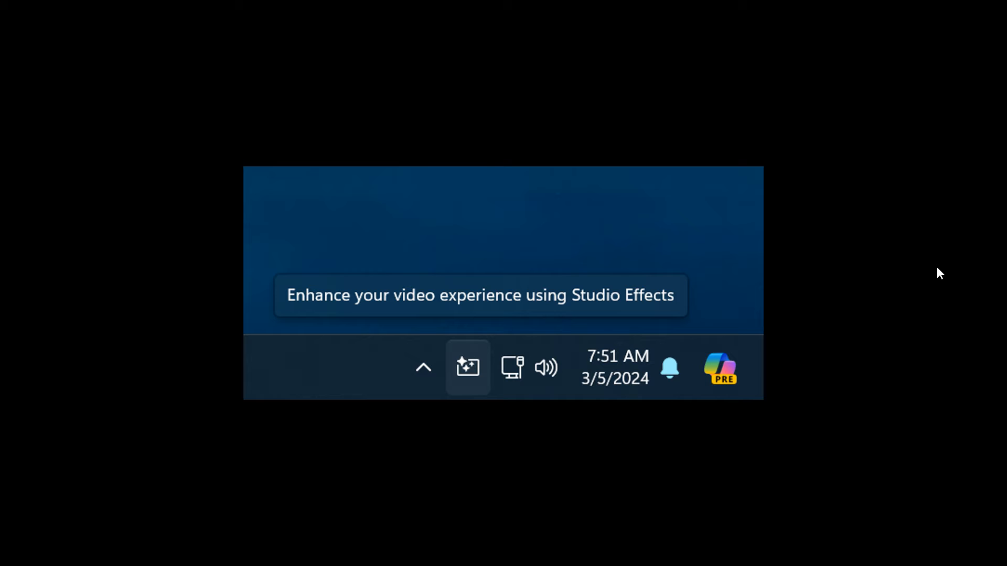
{"action": "mouse_move", "coordinate": [220, 367]}
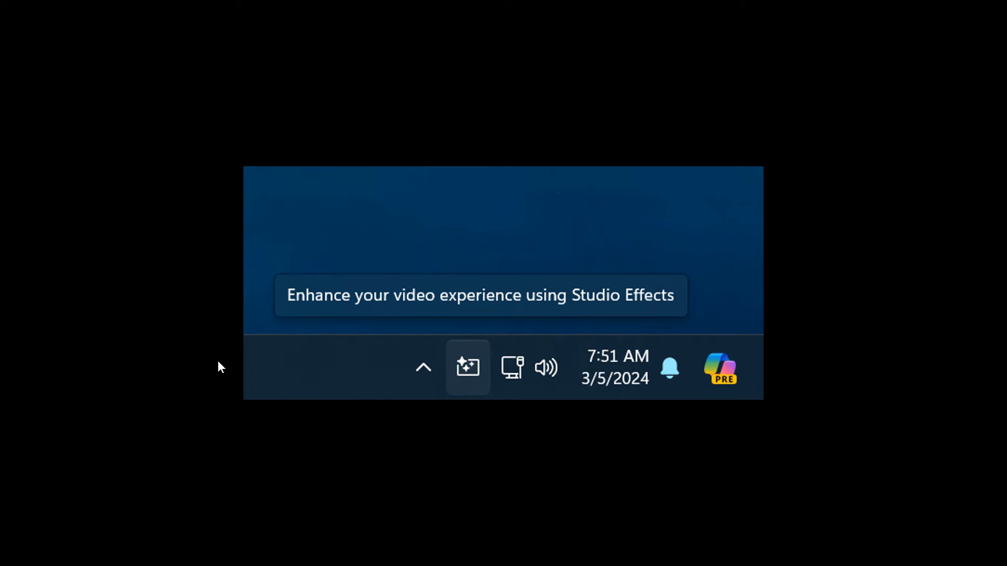
{"action": "mouse_move", "coordinate": [539, 472]}
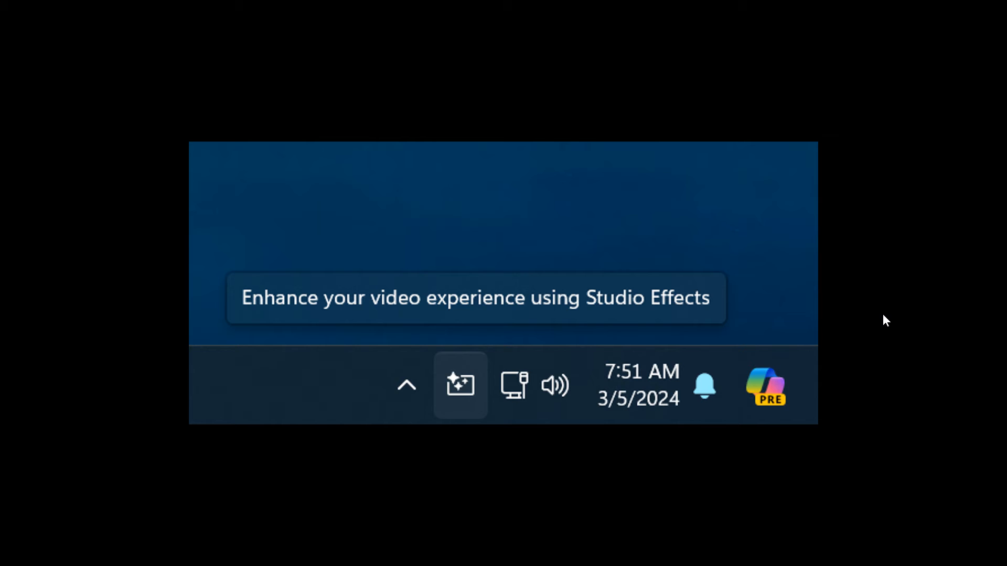
{"action": "mouse_move", "coordinate": [460, 385]}
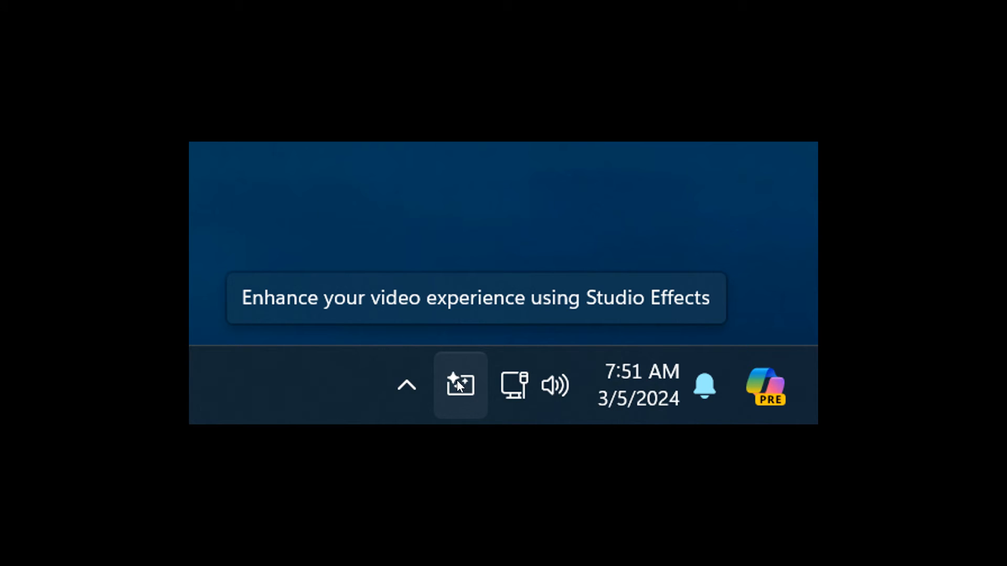
{"action": "mouse_move", "coordinate": [466, 390]}
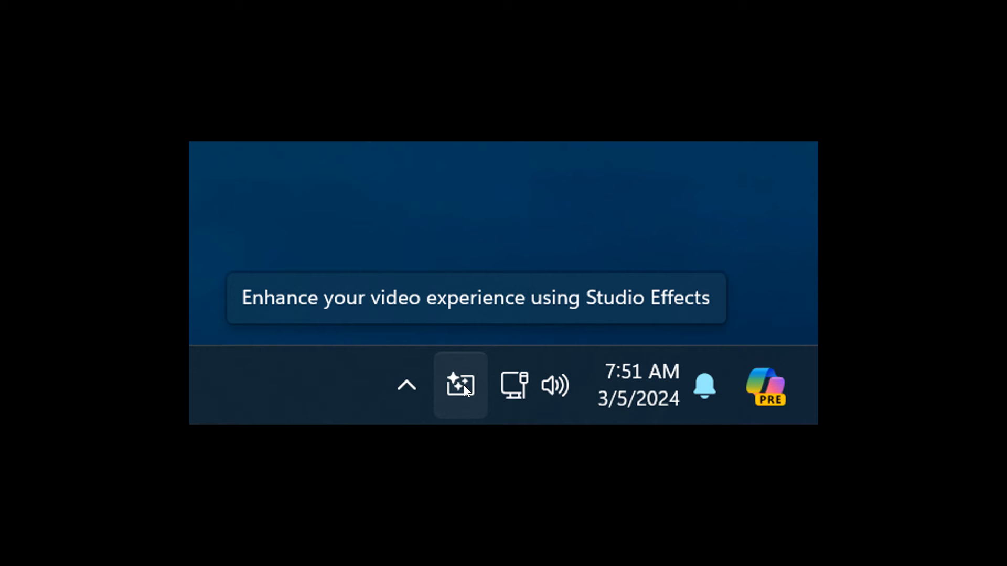
{"action": "mouse_move", "coordinate": [473, 384]}
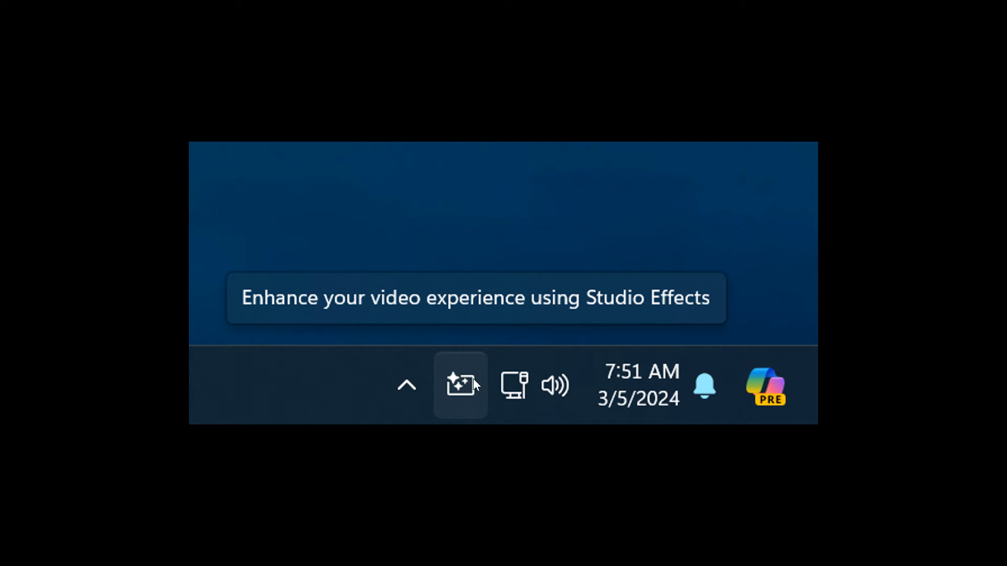
{"action": "mouse_move", "coordinate": [756, 268]}
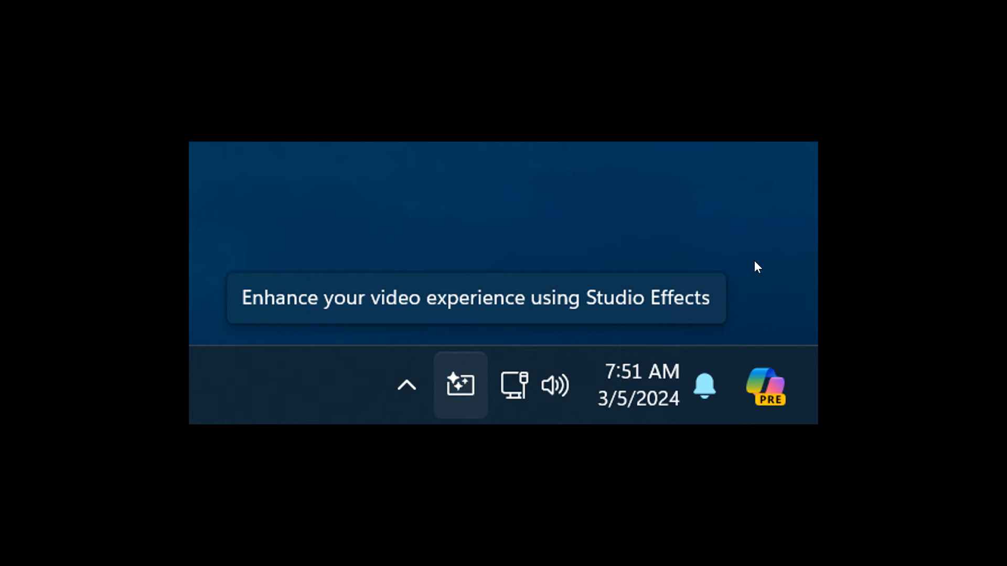
{"action": "mouse_move", "coordinate": [631, 324]}
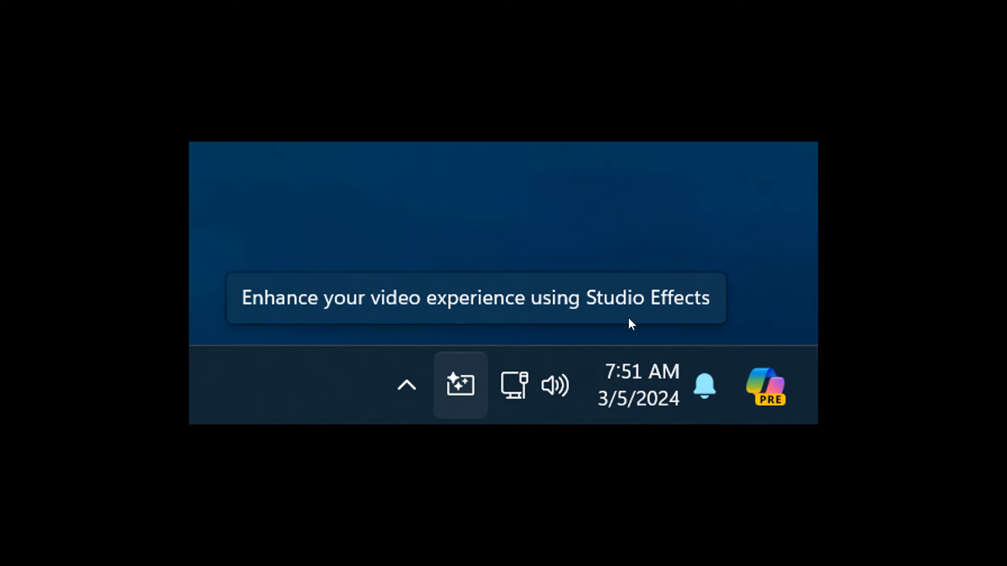
{"action": "mouse_move", "coordinate": [620, 239]}
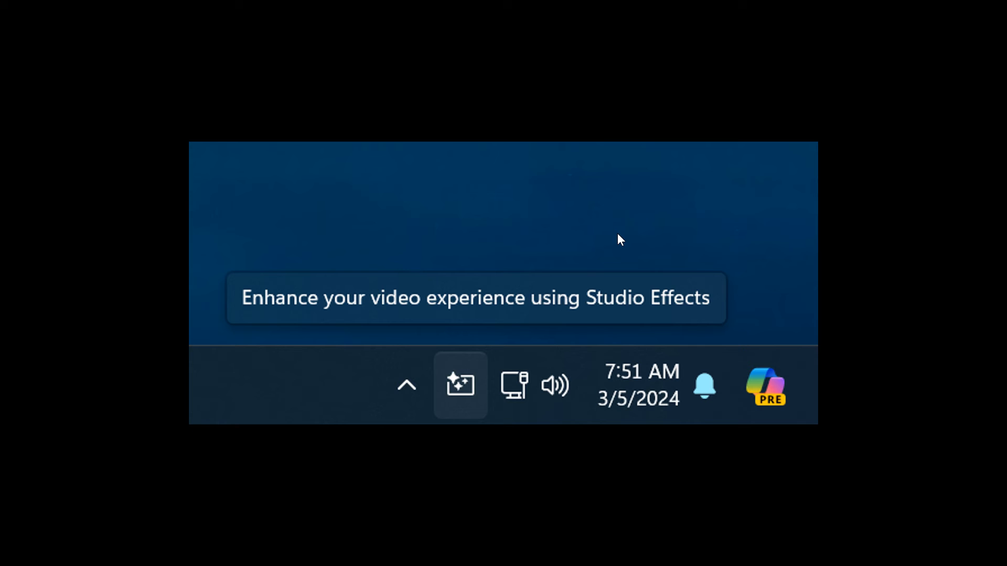
{"action": "mouse_move", "coordinate": [461, 390]}
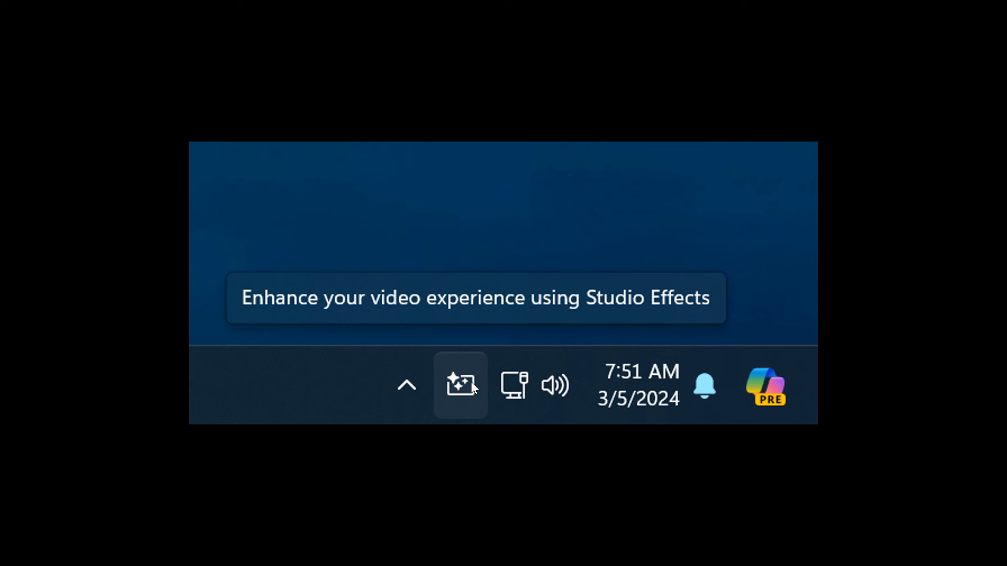
{"action": "mouse_move", "coordinate": [448, 359]}
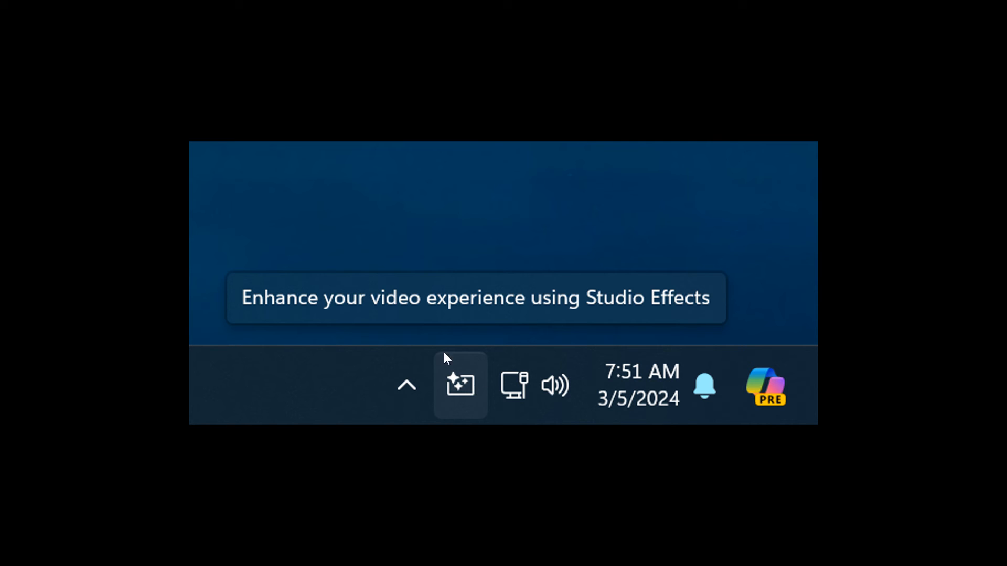
{"action": "mouse_move", "coordinate": [309, 263]}
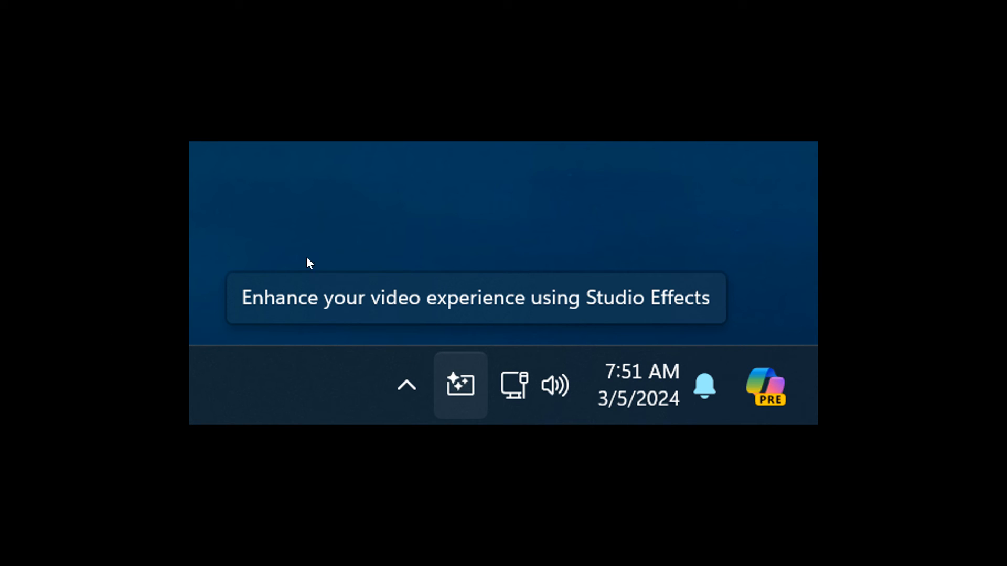
{"action": "mouse_move", "coordinate": [233, 316]}
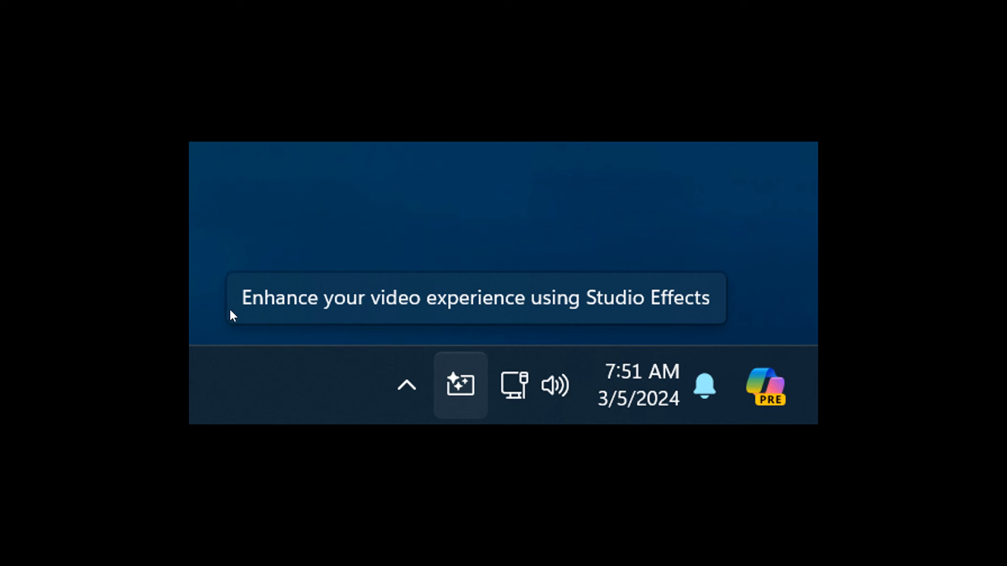
{"action": "mouse_move", "coordinate": [929, 219]}
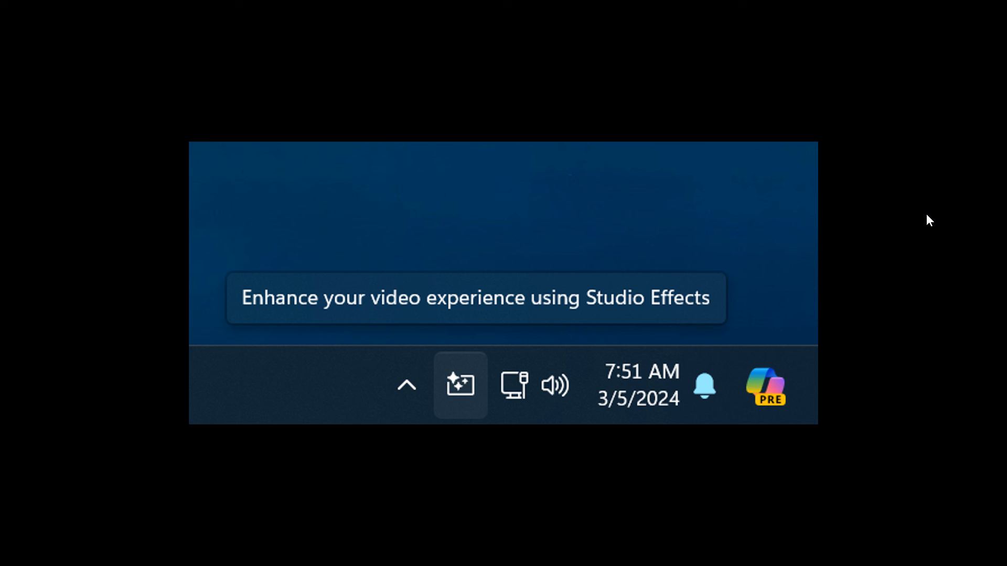
{"action": "mouse_move", "coordinate": [322, 405]}
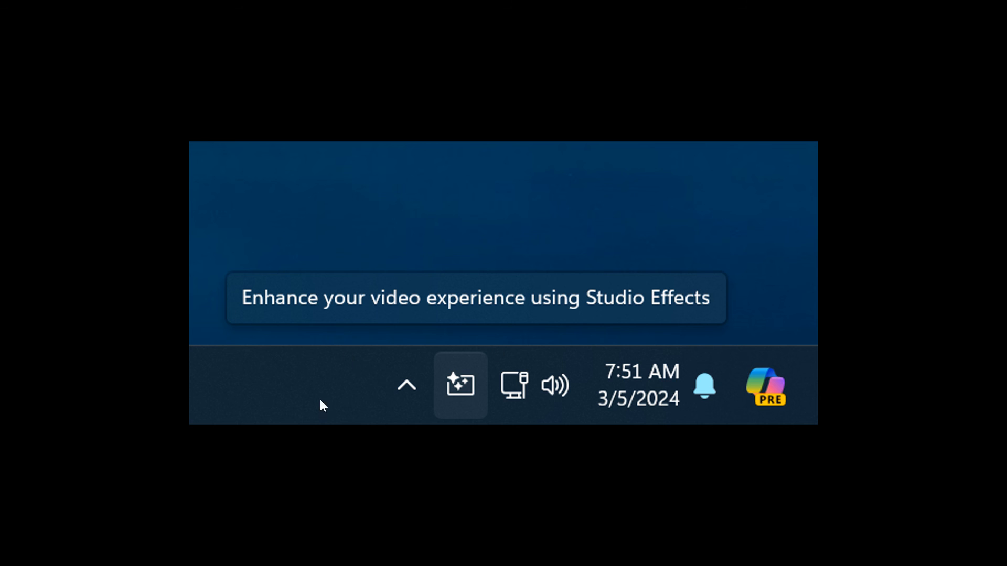
{"action": "mouse_move", "coordinate": [897, 393]}
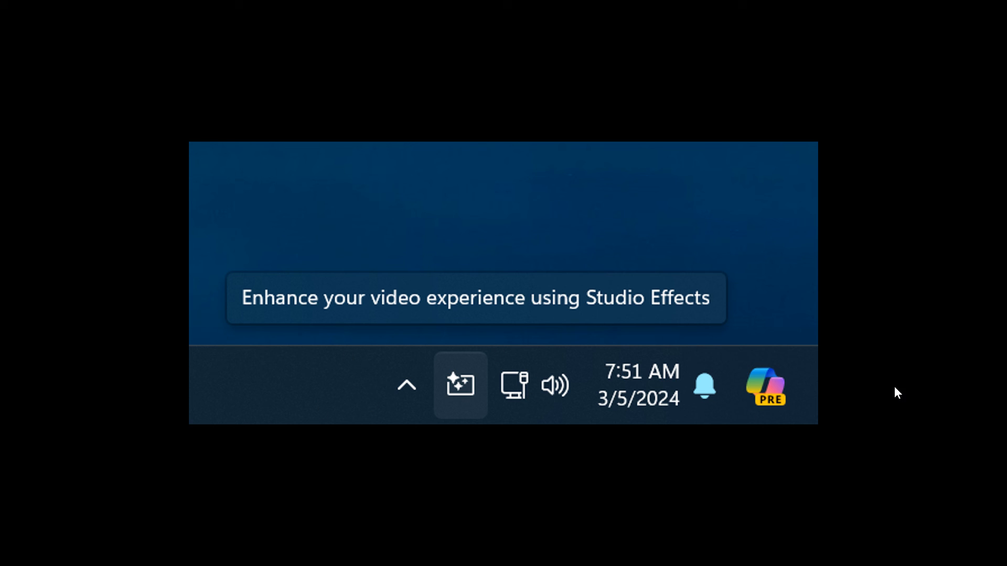